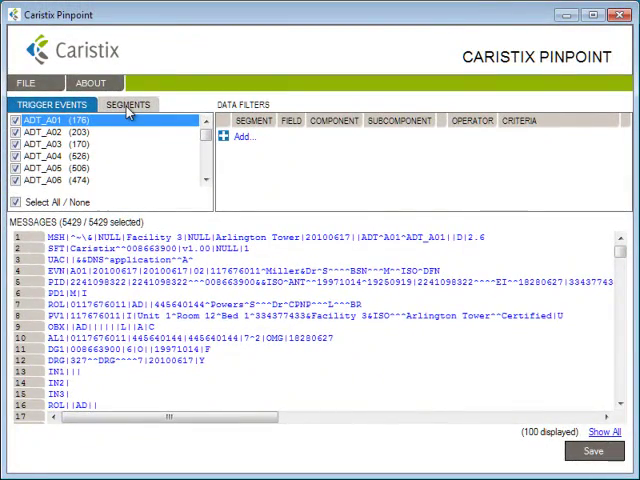
Step: Show the Segments list, narrow it to PID lines only, then re-select all segments
click(128, 104)
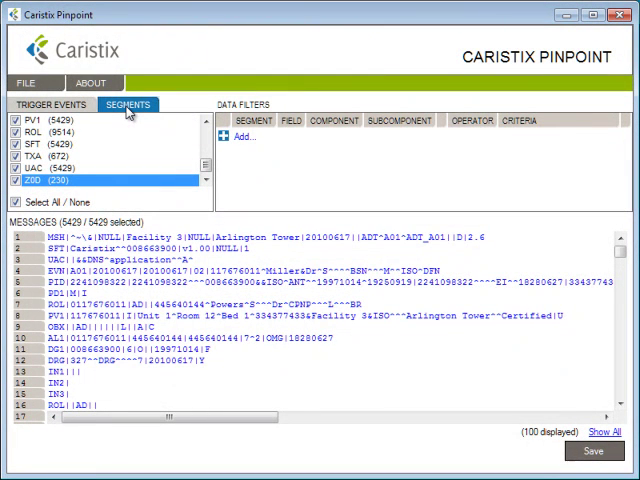
mouse_move(104, 144)
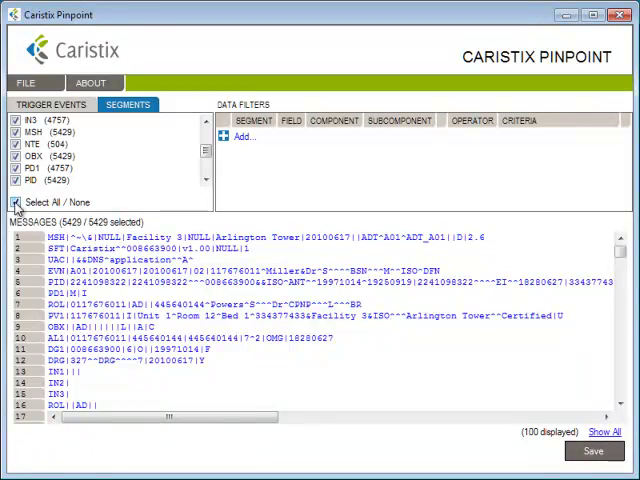
click(16, 202)
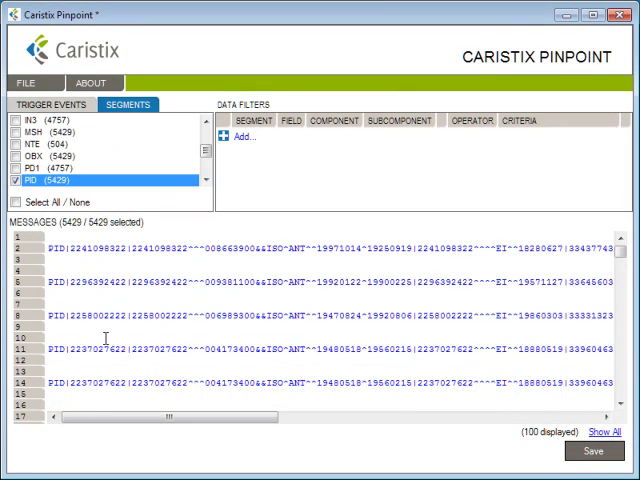
click(16, 202)
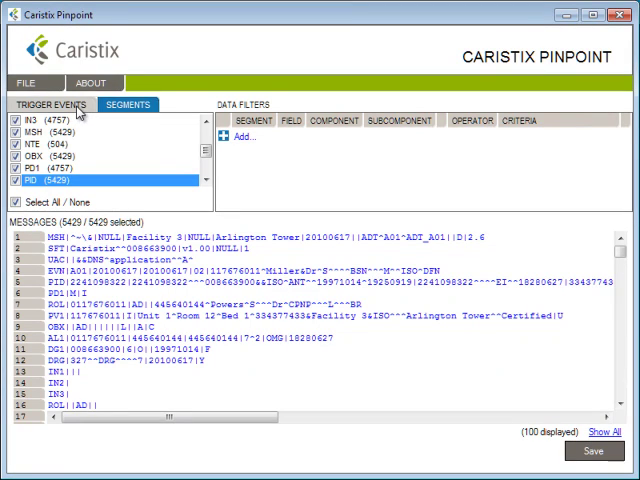
Step: In Trigger Events, clear the selection and keep only ADT_A01 messages
click(56, 104)
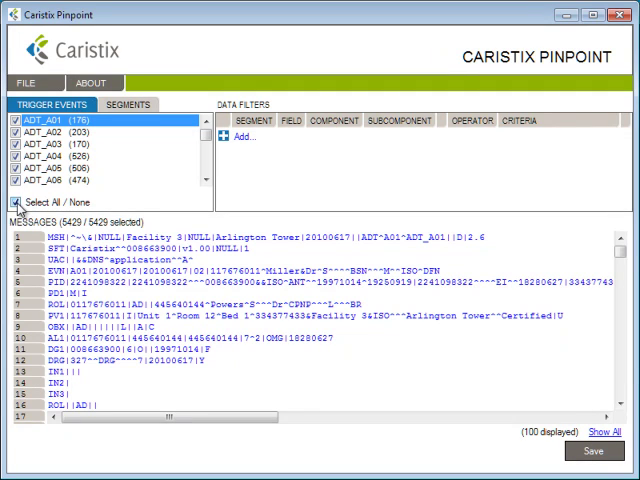
click(16, 206)
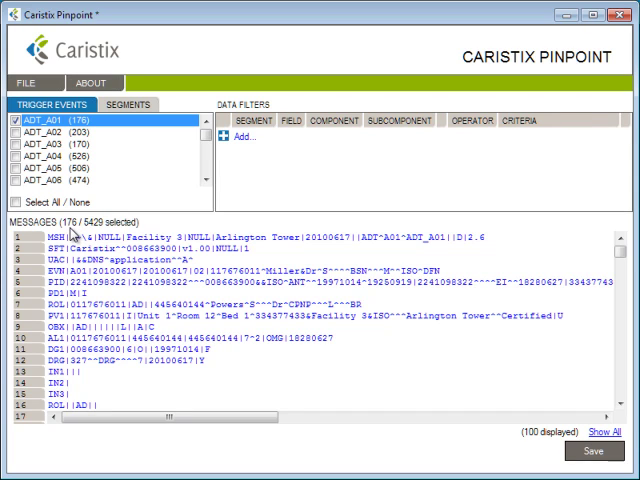
mouse_move(88, 236)
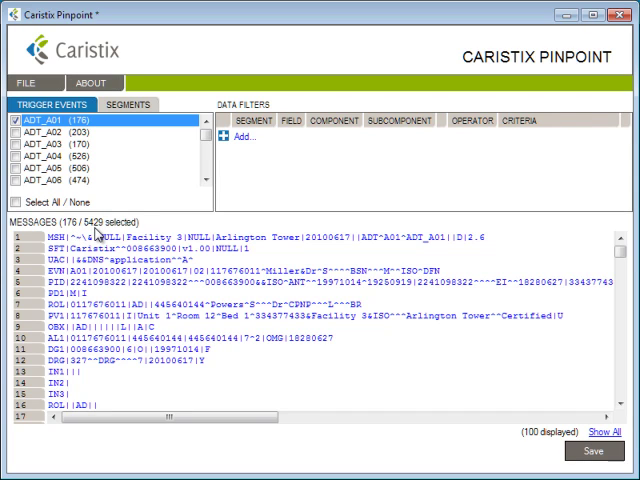
click(32, 200)
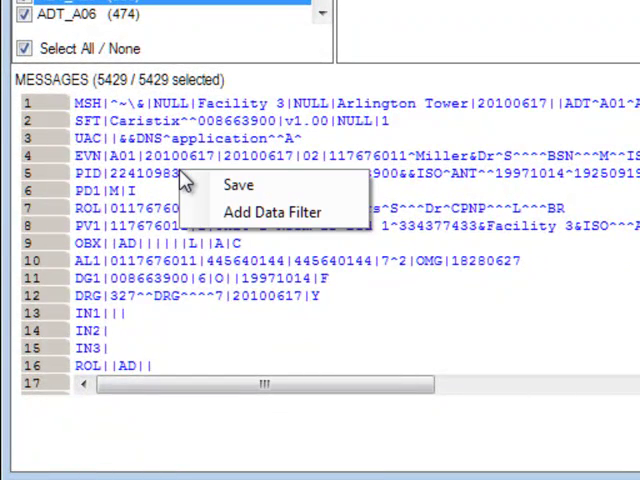
mouse_move(210, 212)
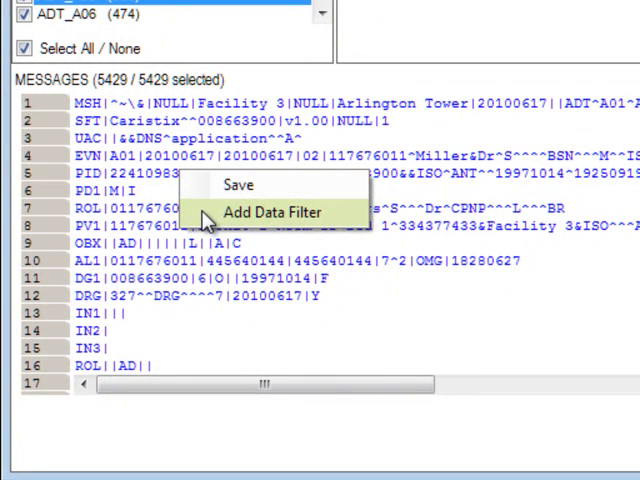
Step: Add a data filter on the PID patient ID, leaving 7 of 5429 messages
click(268, 212)
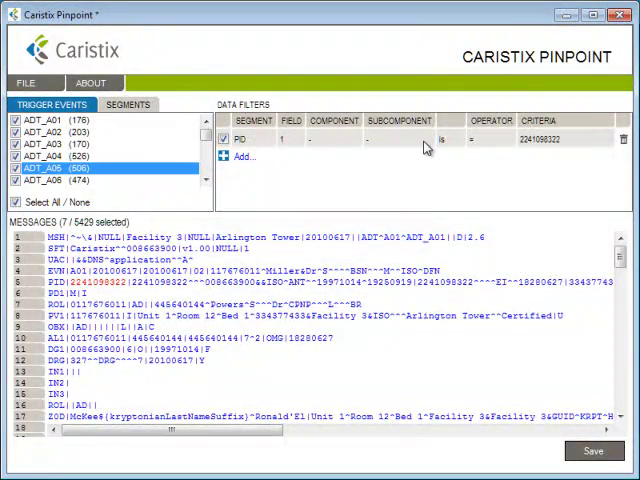
mouse_move(538, 152)
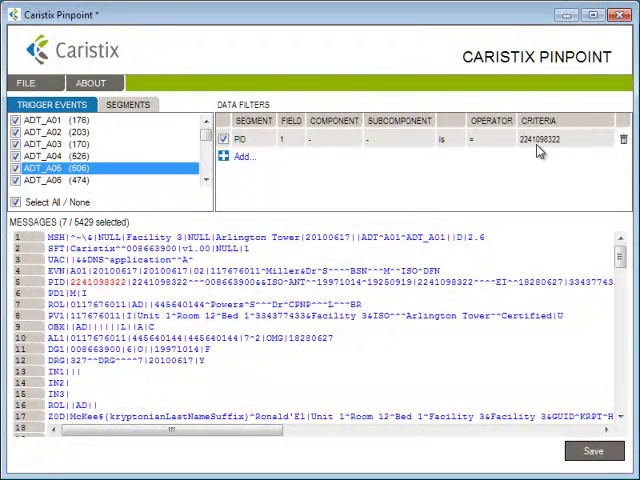